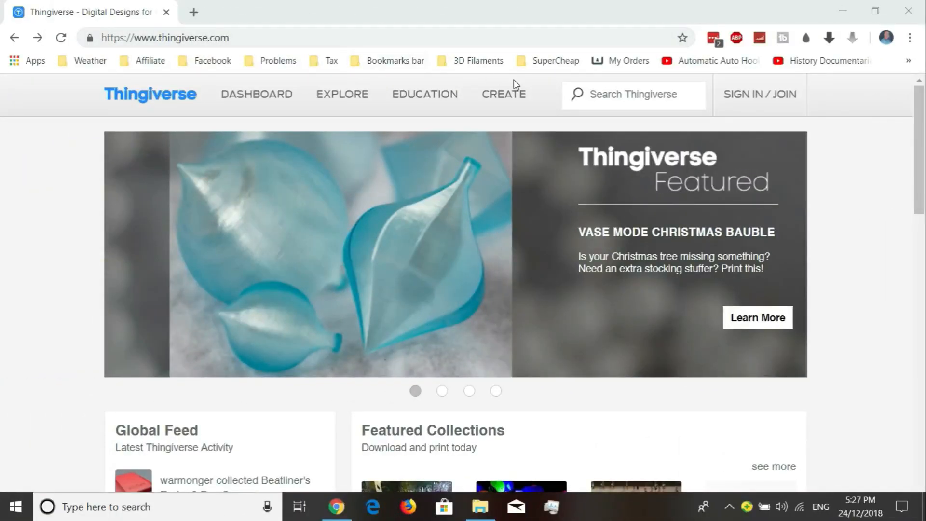
Search Thingiverse for 'tello case' and bring the Ryze DJI Tello Carrying Case result into view
{"action": "type", "text": "tello case"}
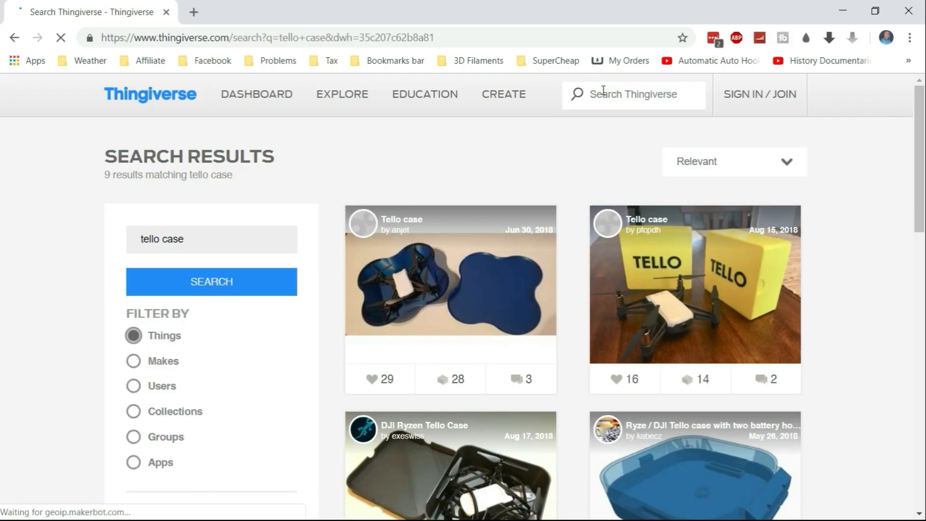
{"action": "scroll", "scroll_direction": "down", "scroll_amount": 3}
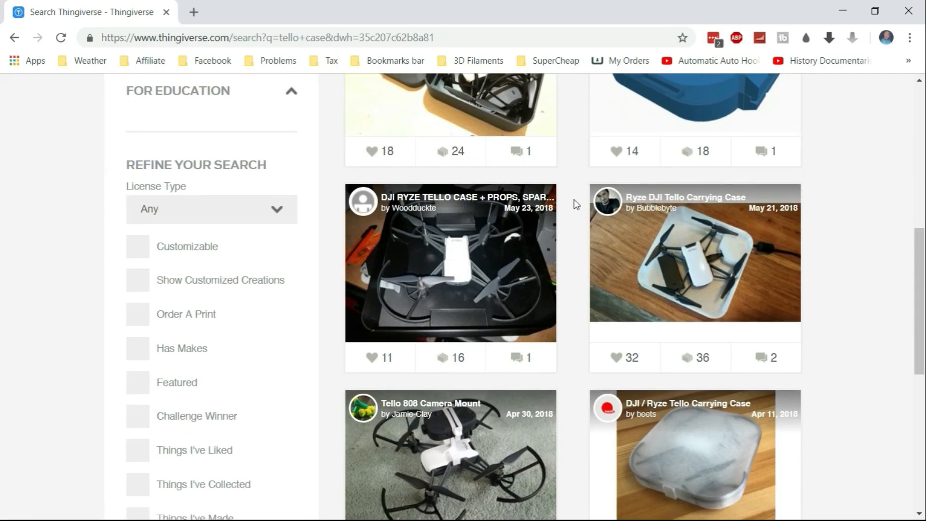
Open the Ryze DJI Tello Carrying Case page and scroll through its summary and print settings
{"action": "left_click", "coordinate": [675, 241]}
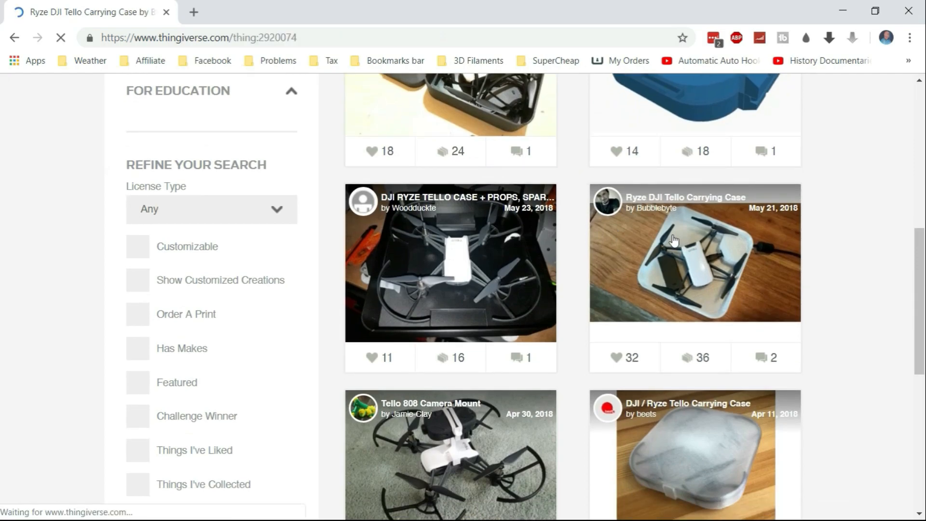
{"action": "left_click", "coordinate": [693, 253]}
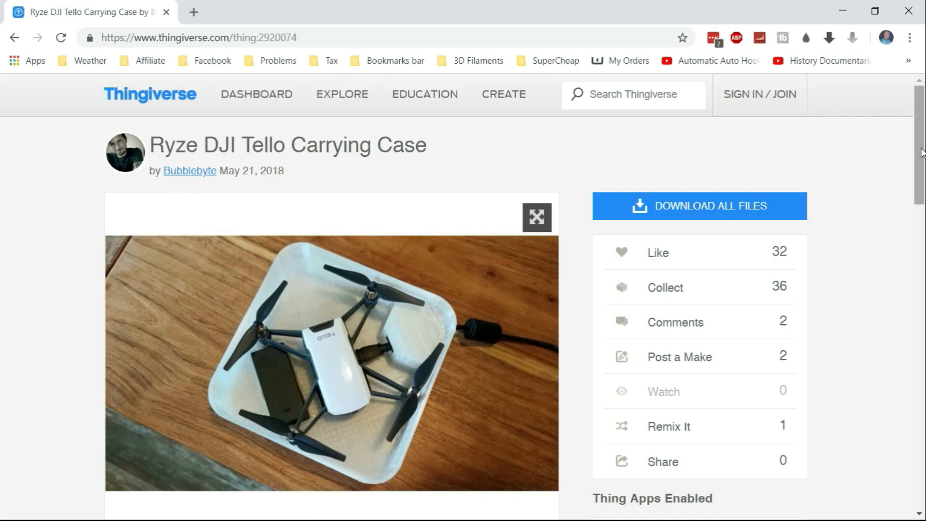
{"action": "scroll", "scroll_direction": "down", "scroll_amount": 3}
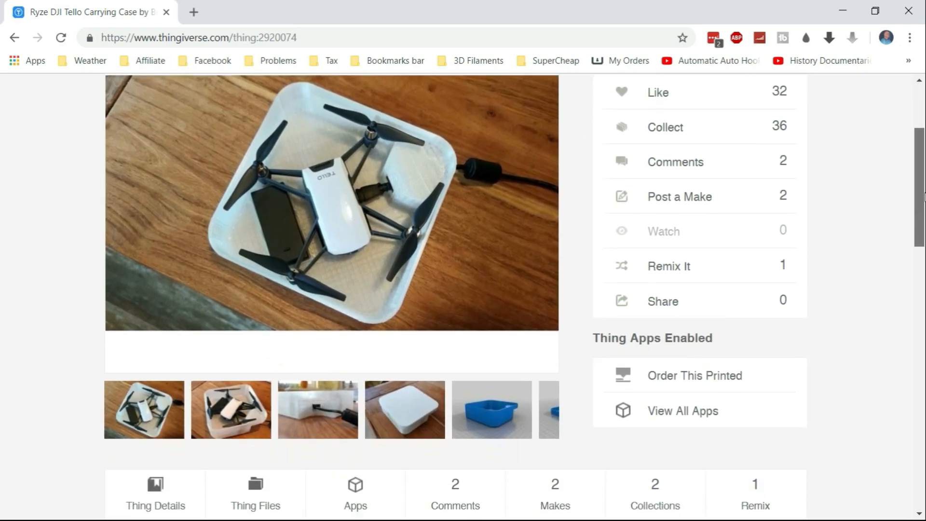
{"action": "scroll", "scroll_direction": "down", "scroll_amount": 3}
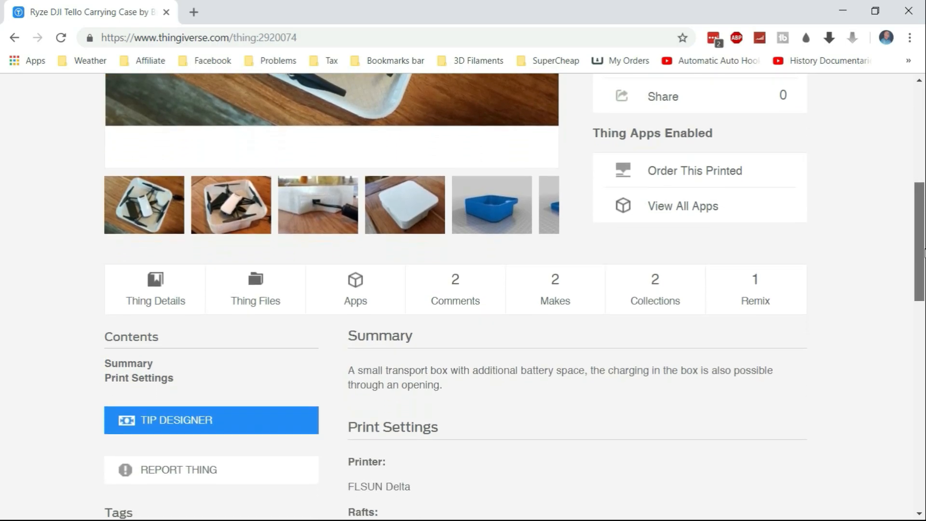
{"action": "scroll", "scroll_direction": "down", "scroll_amount": 3}
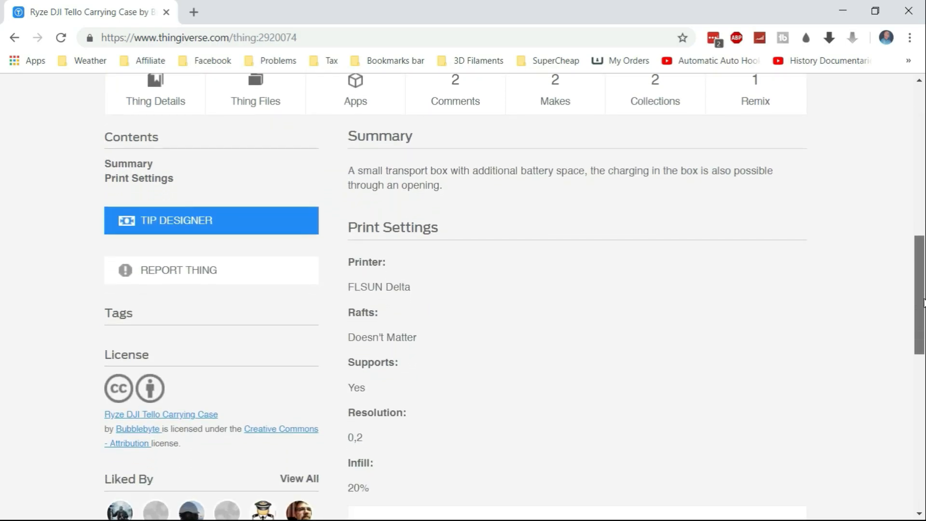
{"action": "scroll", "scroll_direction": "down", "scroll_amount": 3}
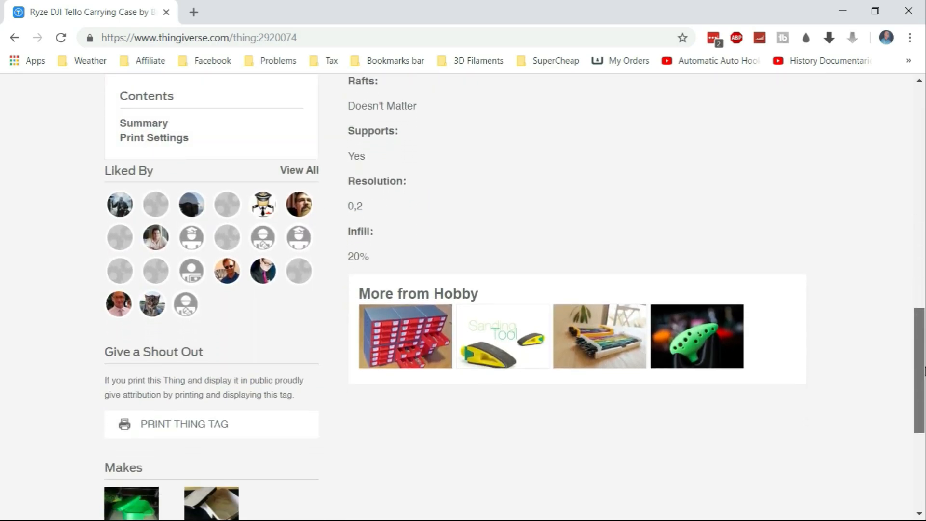
{"action": "scroll", "scroll_direction": "down", "scroll_amount": 3}
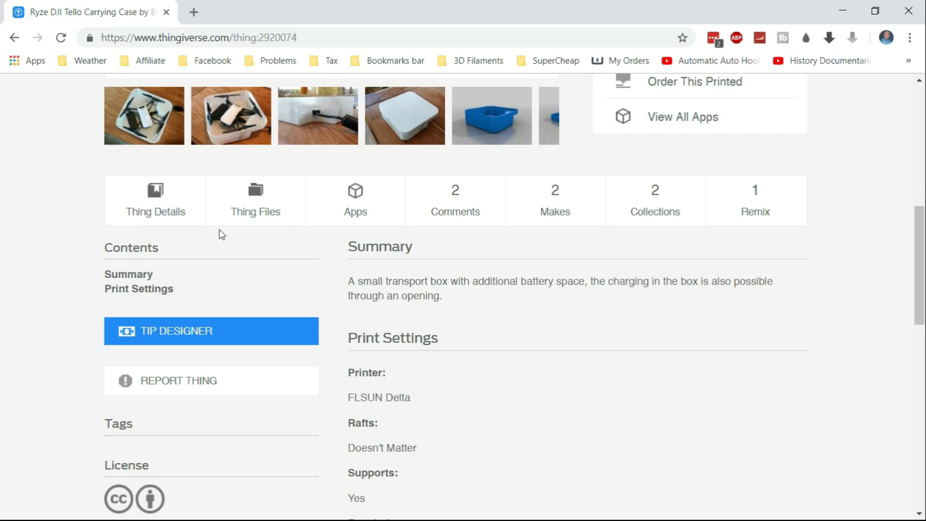
Show the Thing Files list with TelloCover.stl and TelloCase.stl and the 450 kb zip download
{"action": "left_click", "coordinate": [255, 200]}
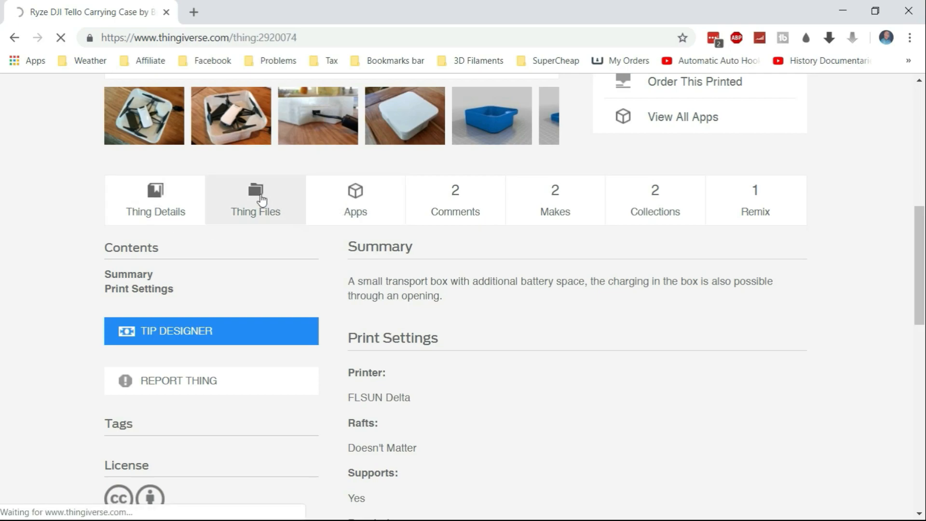
{"action": "left_click", "coordinate": [254, 200]}
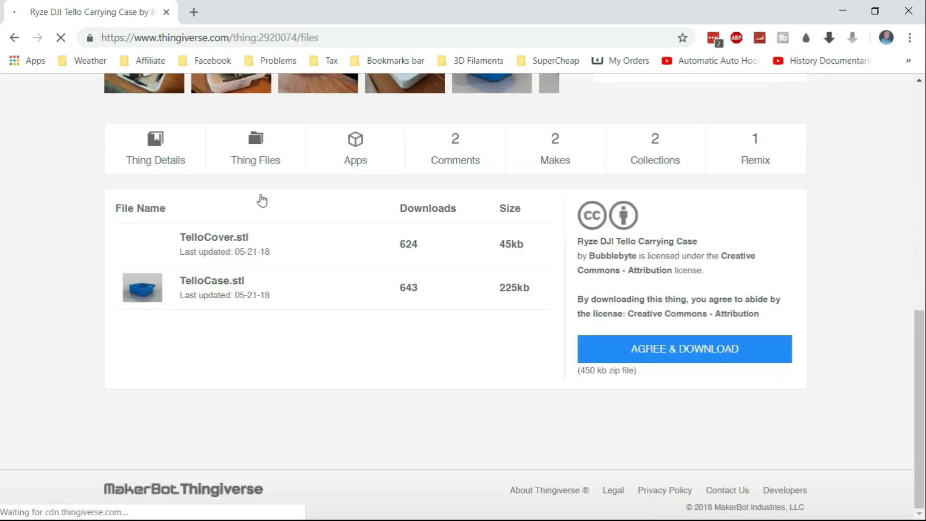